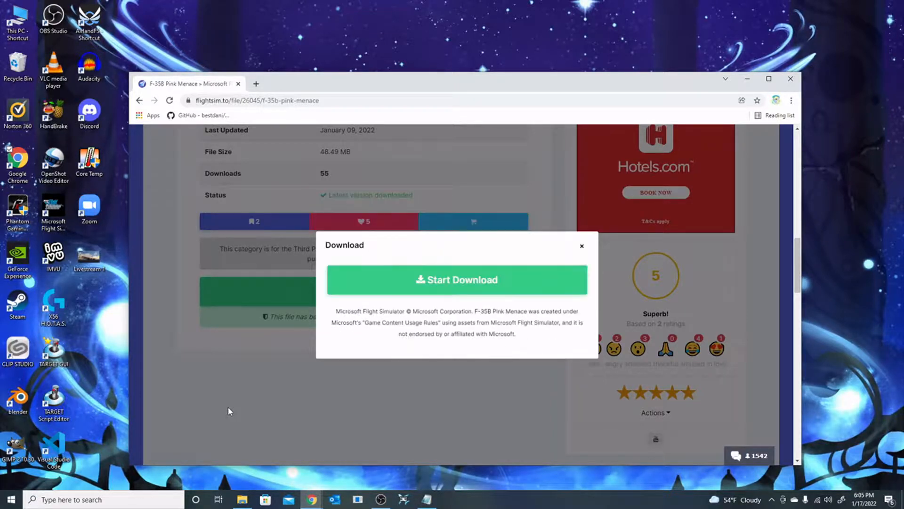
Start downloading the F-35B Pink Menace livery zip from flightsim.to.
left_click(457, 279)
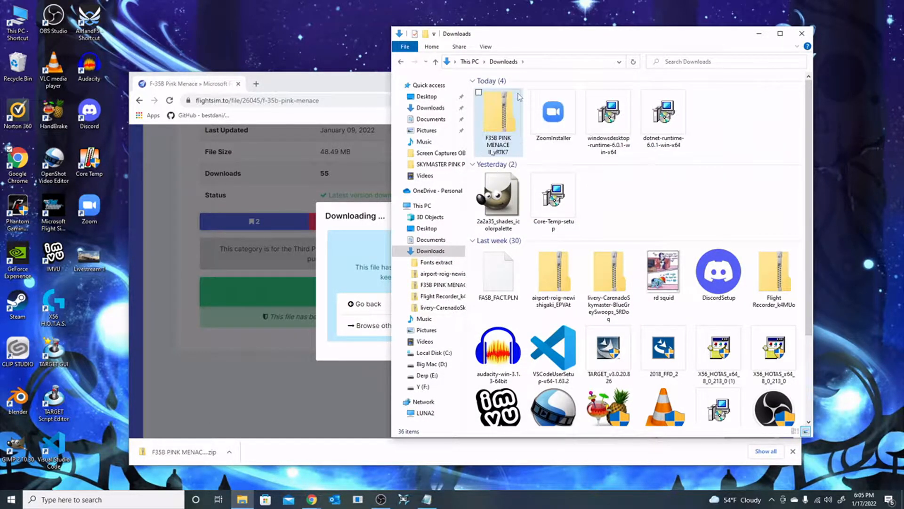
Move the Pink Menace zip into a new folder named 'F-35 Pink menace'.
left_click(498, 113)
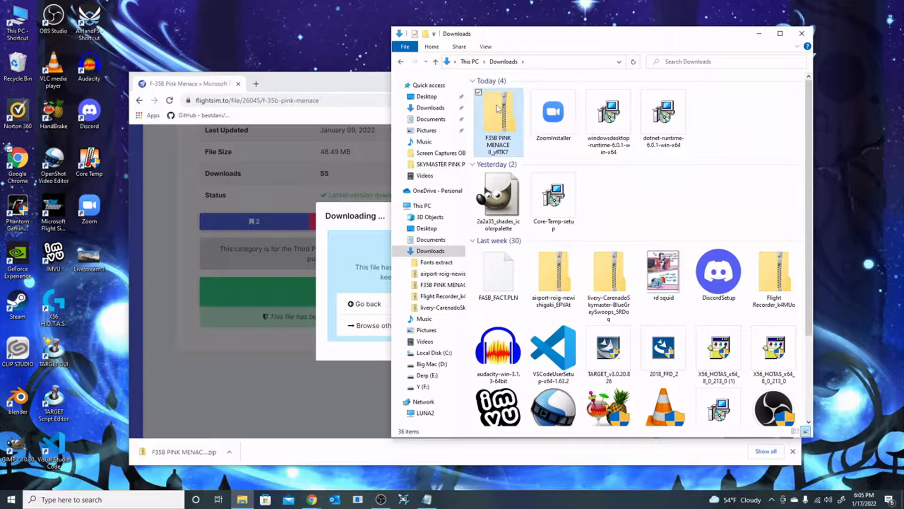
right_click(498, 118)
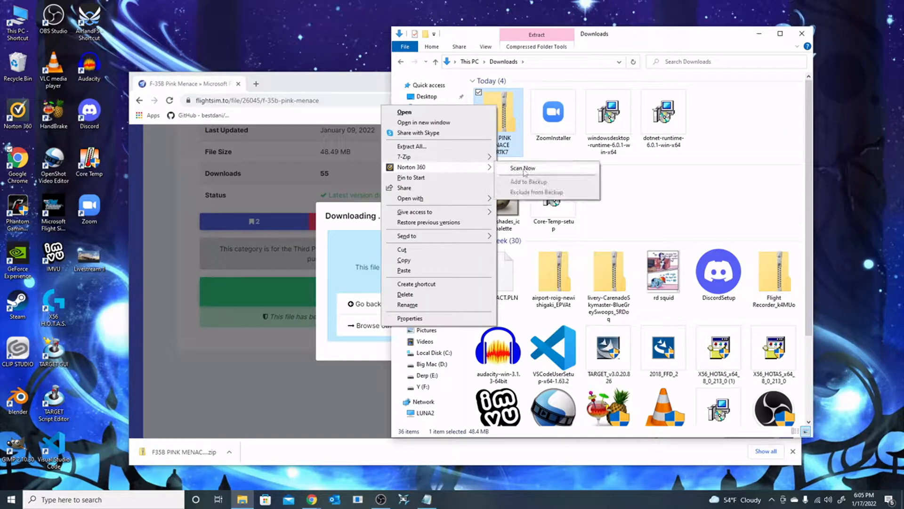
left_click(522, 167)
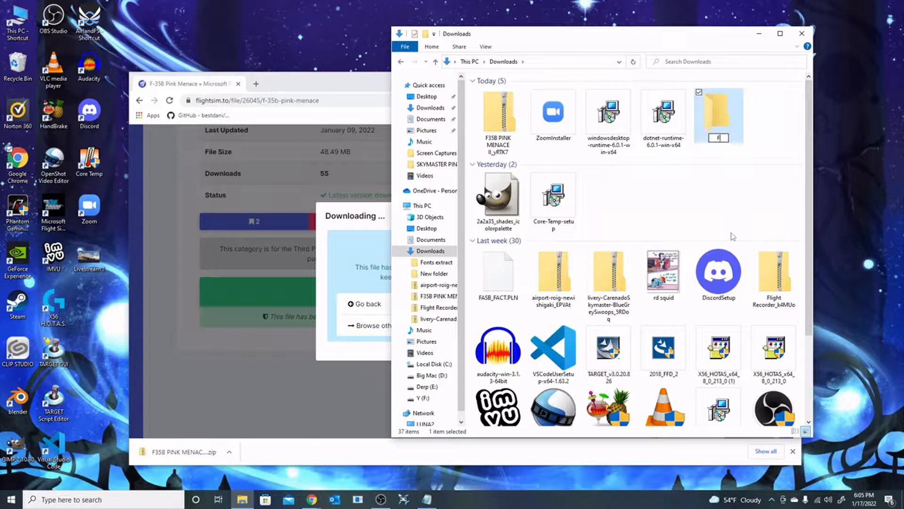
type("F-35 Pink menace")
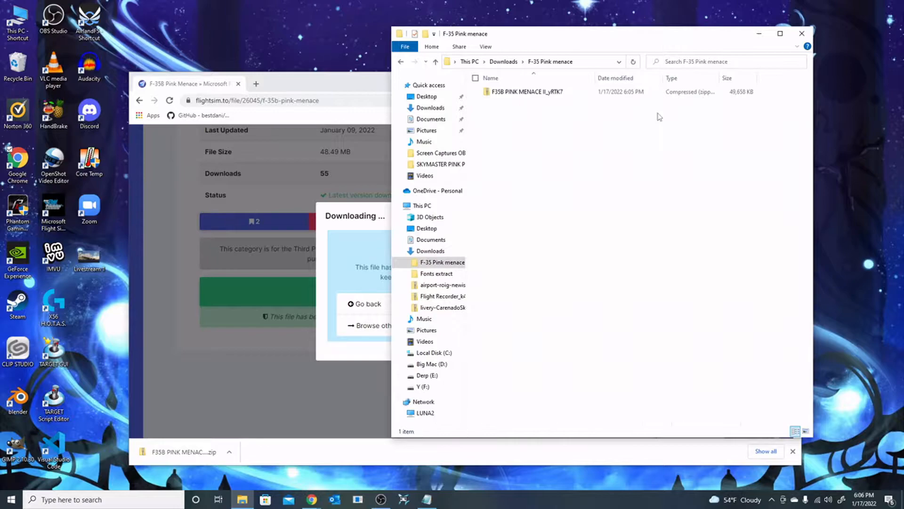
Extract the zip with 7-Zip Extract Here and open the F35B PINK MENACE II folder.
right_click(523, 92)
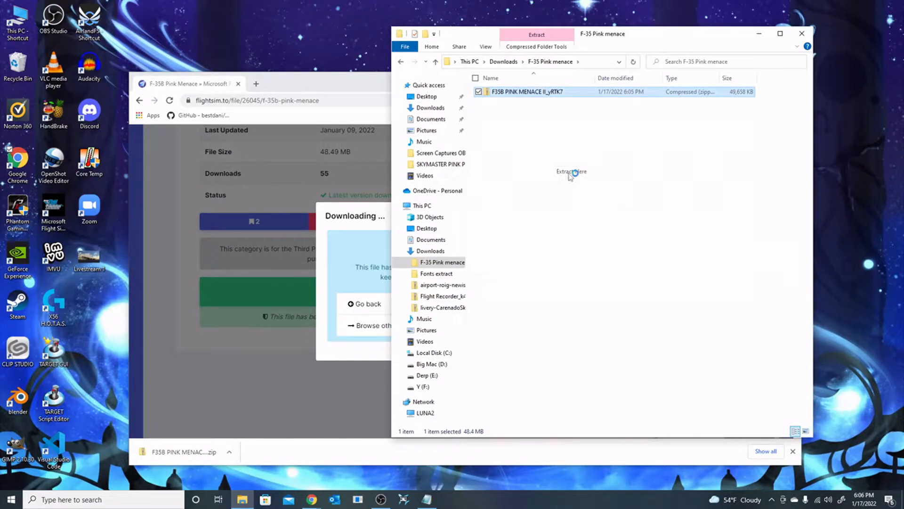
left_click(570, 171)
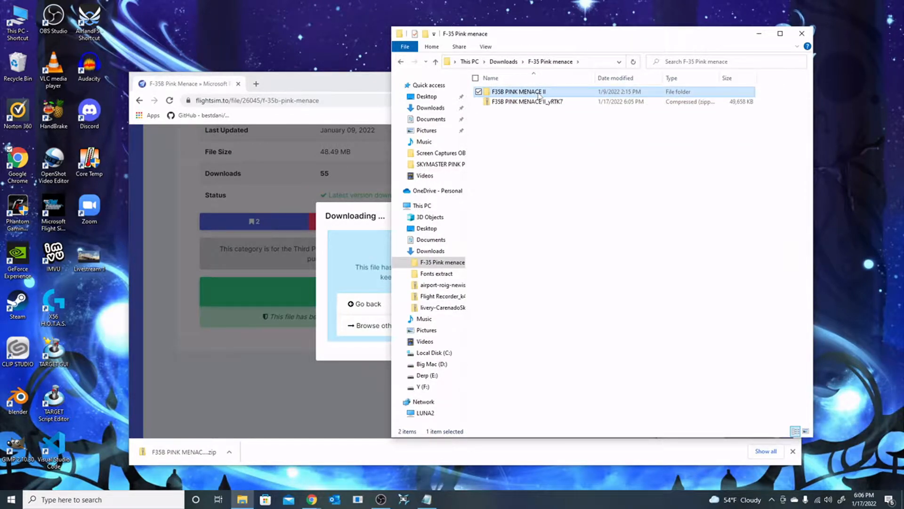
double_click(517, 91)
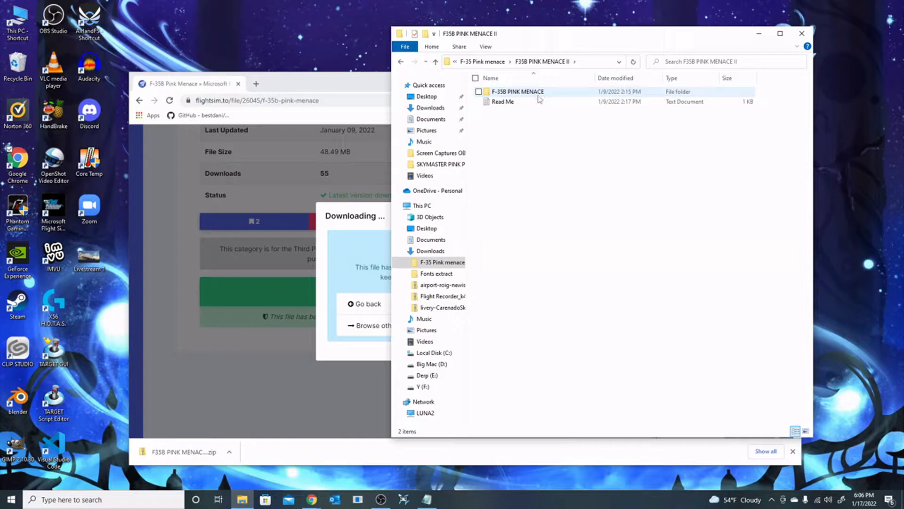
left_click(517, 91)
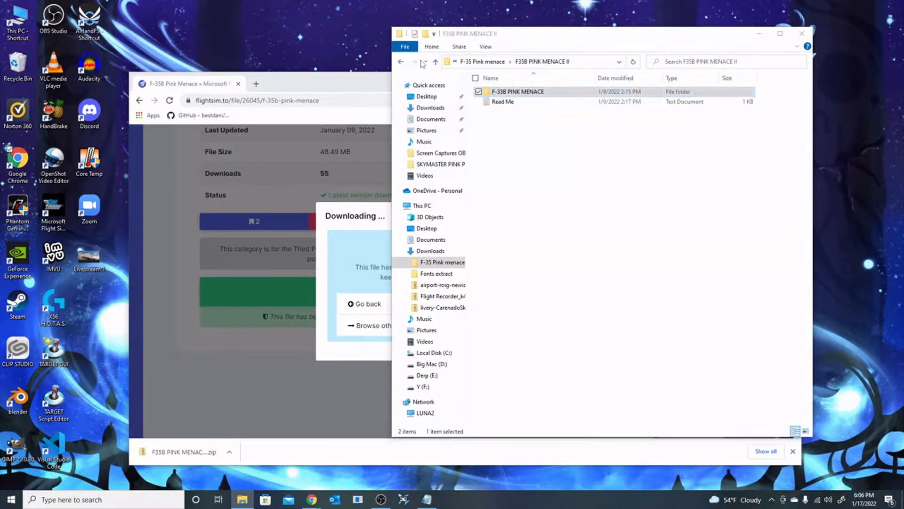
double_click(517, 91)
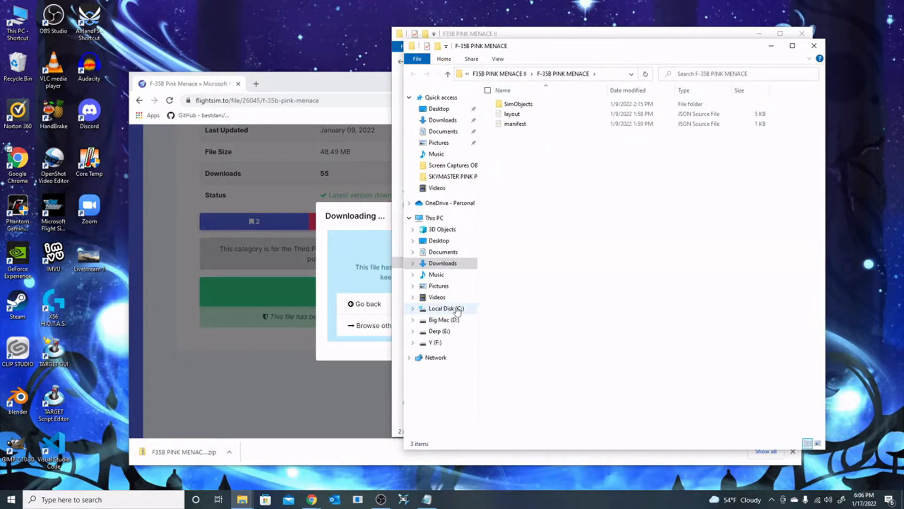
left_click(445, 309)
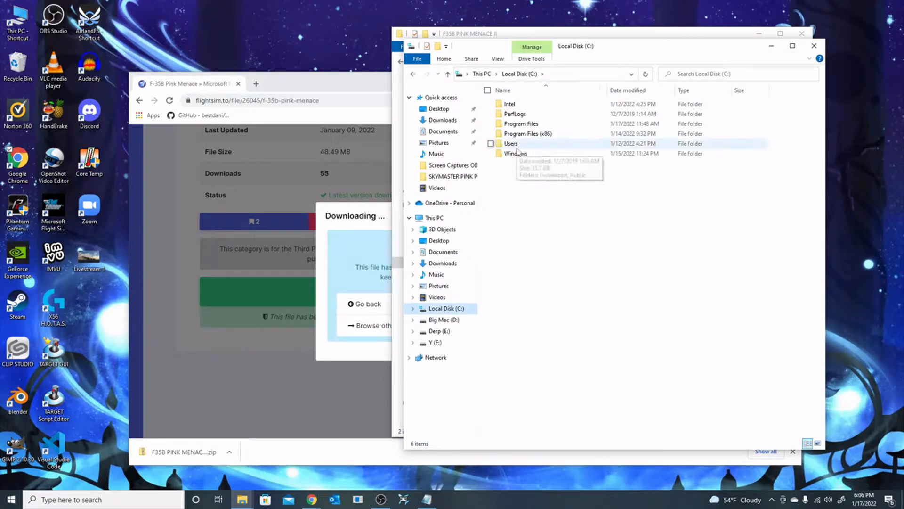
double_click(511, 144)
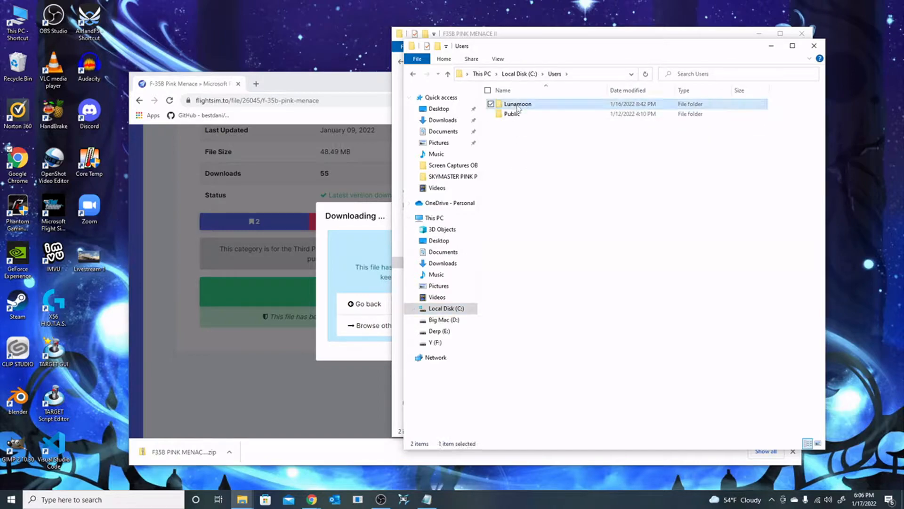
double_click(517, 103)
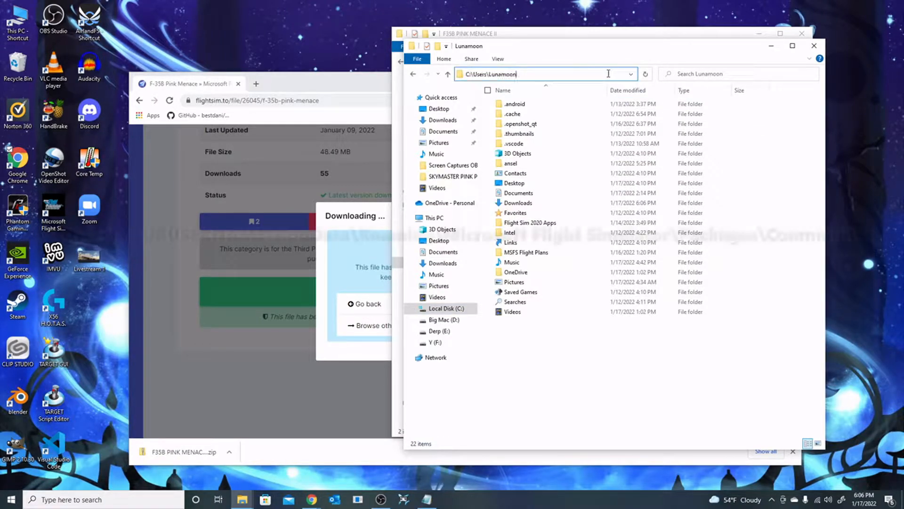
type("app")
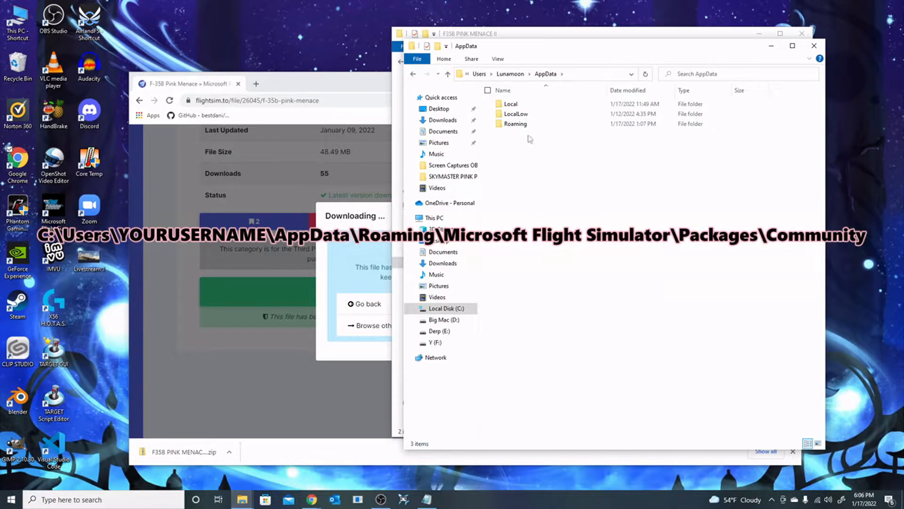
double_click(514, 123)
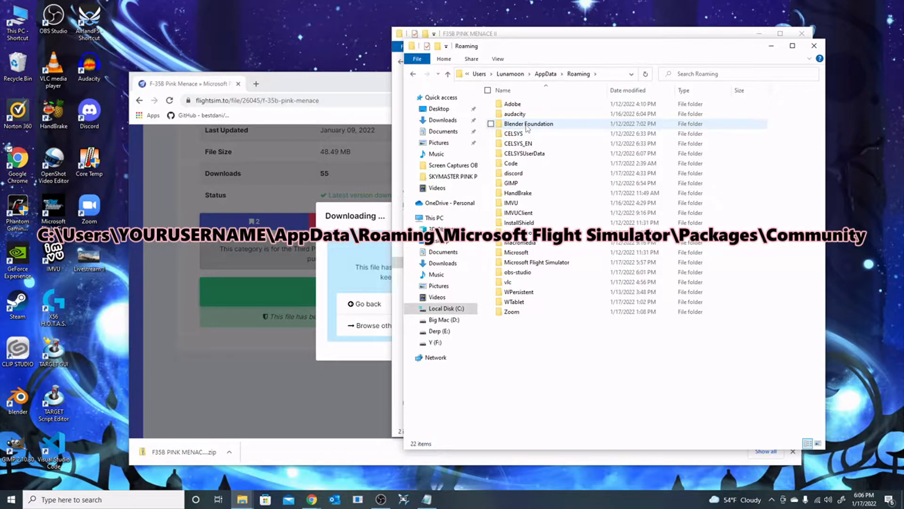
double_click(537, 262)
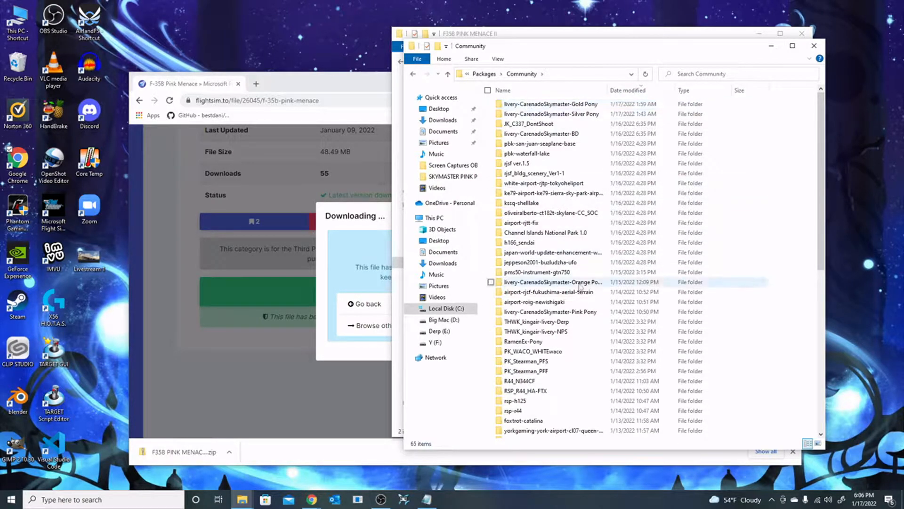
scroll("down", 3)
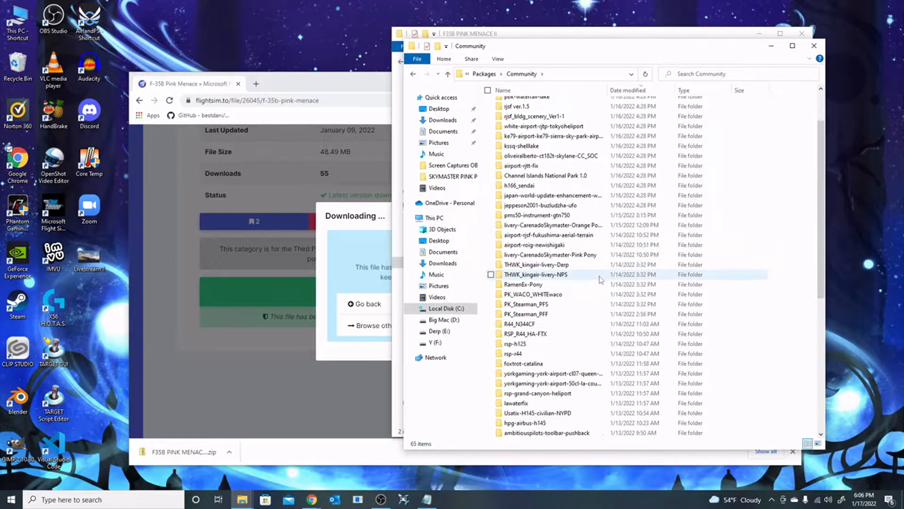
scroll("down", 3)
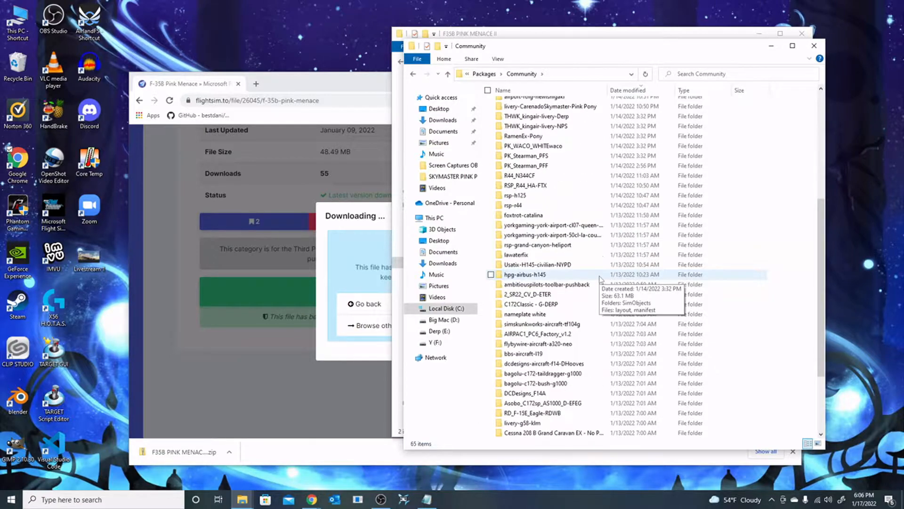
scroll("down", 3)
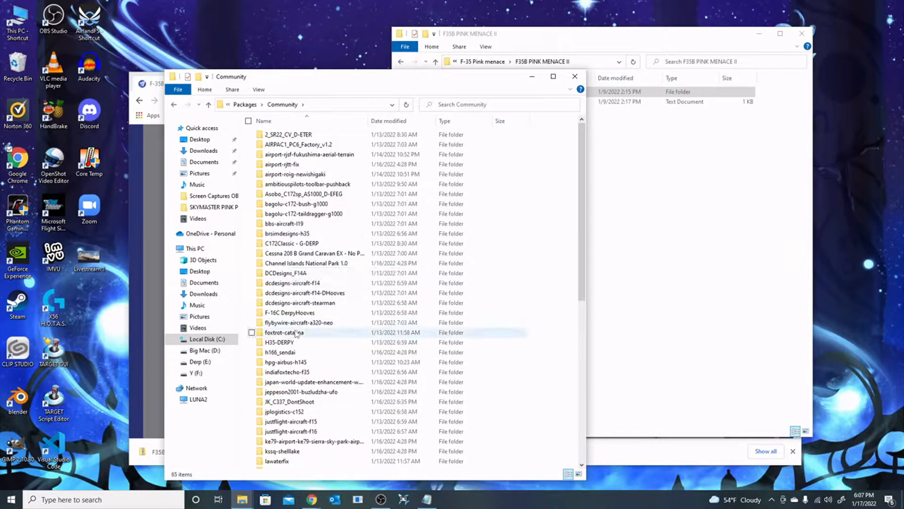
Place the F-35B PINK MENACE livery folder into the Community folder.
scroll("down", 3)
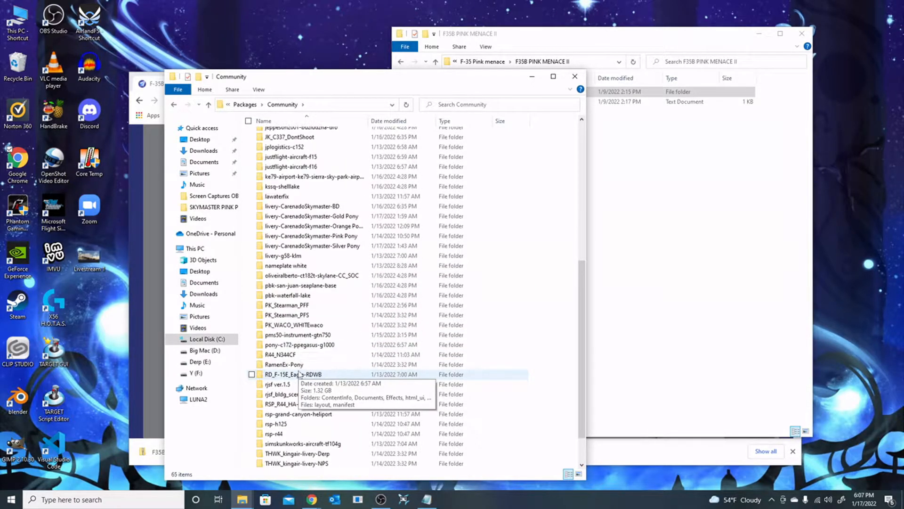
scroll("down", 3)
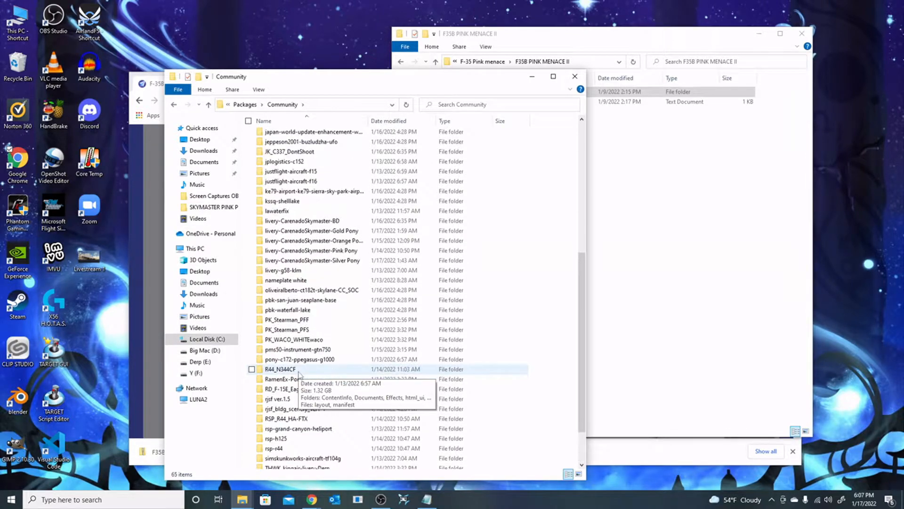
left_click(288, 319)
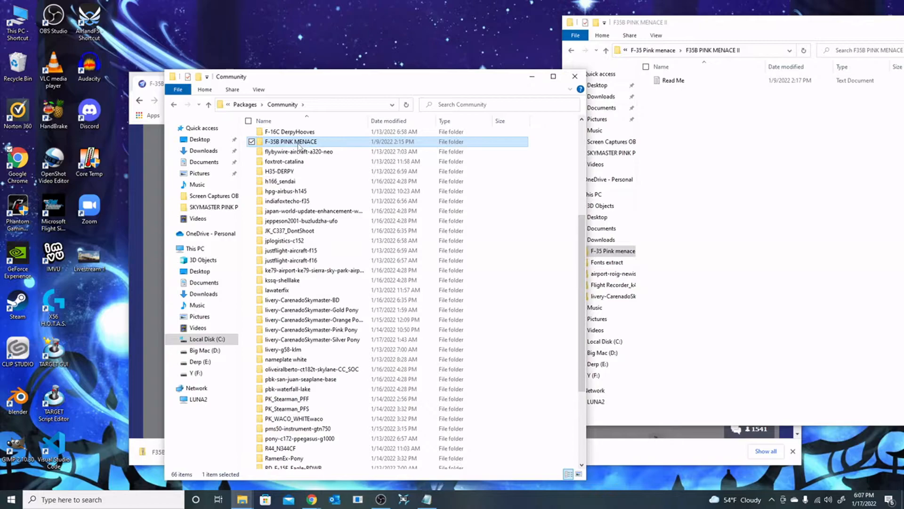
Confirm the folder holds SimObjects, layout and manifest, then launch Microsoft Flight Simulator.
left_click(291, 141)
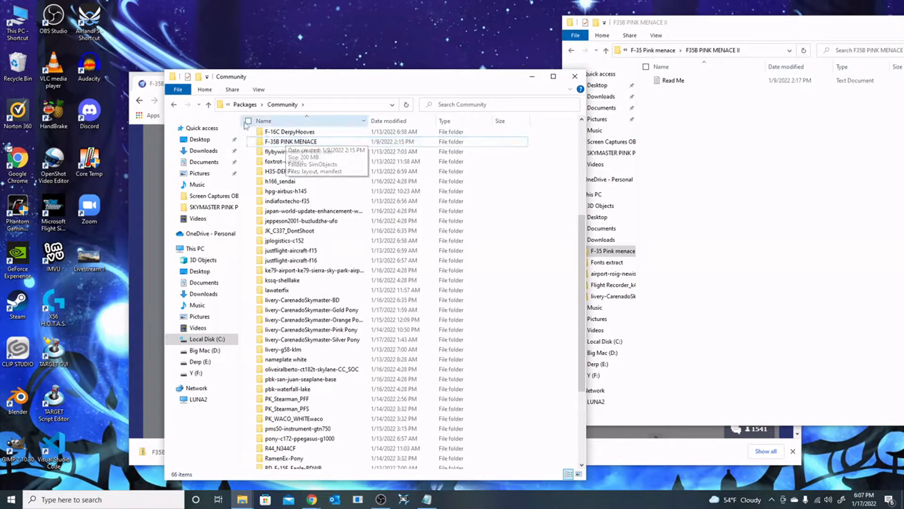
double_click(290, 141)
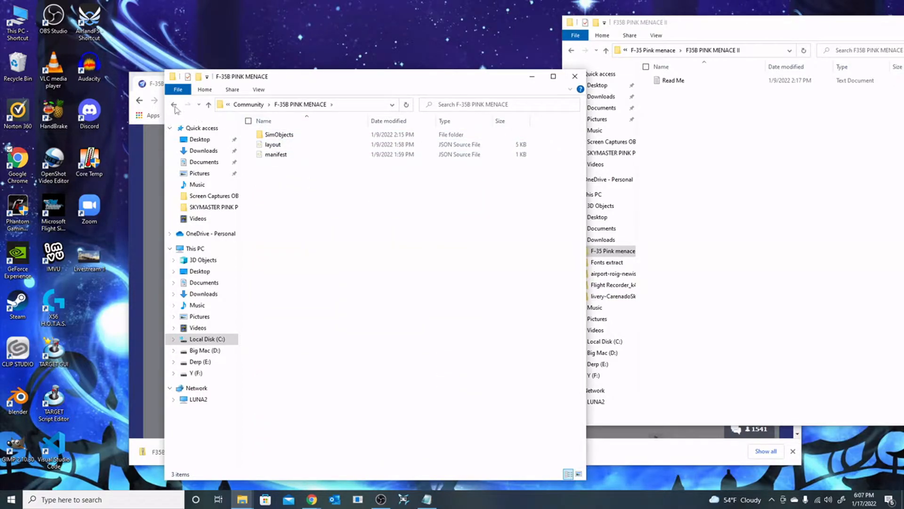
left_click(174, 104)
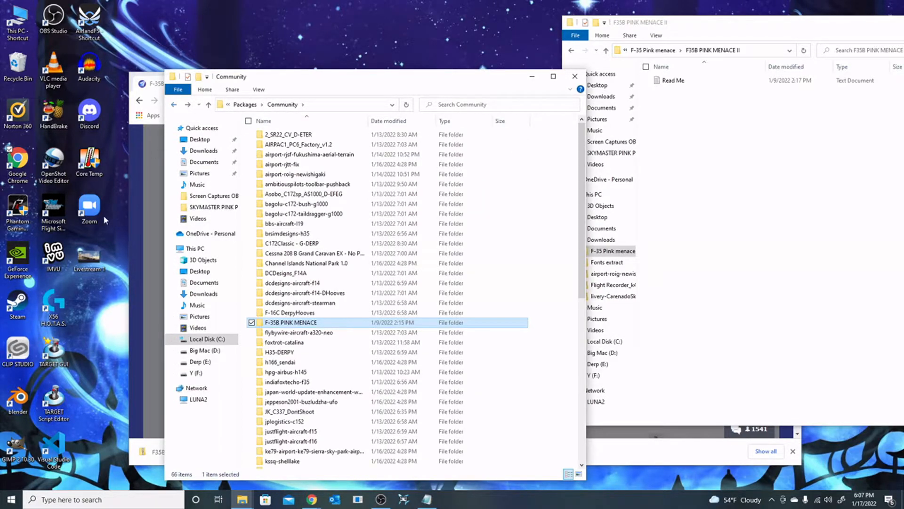
double_click(53, 208)
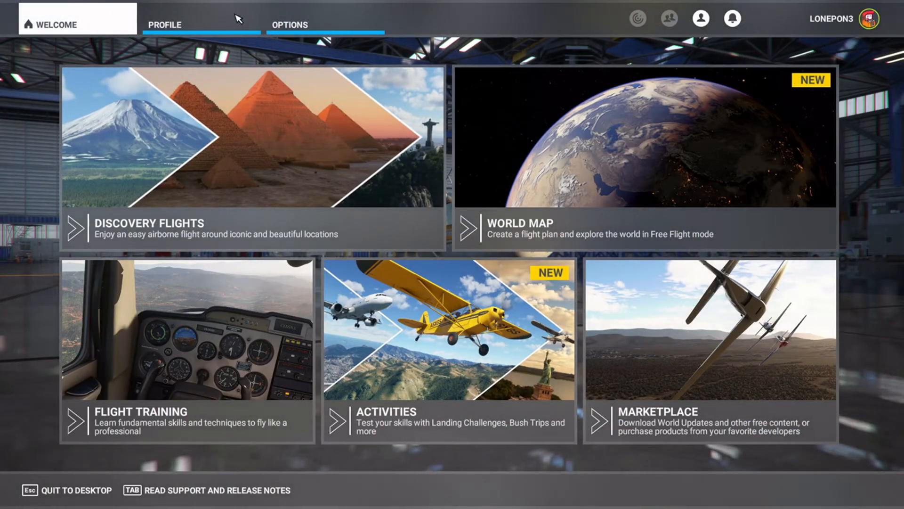
In My Hangar, select the Lockheed Martin F-35B and display its liveries list.
left_click(165, 24)
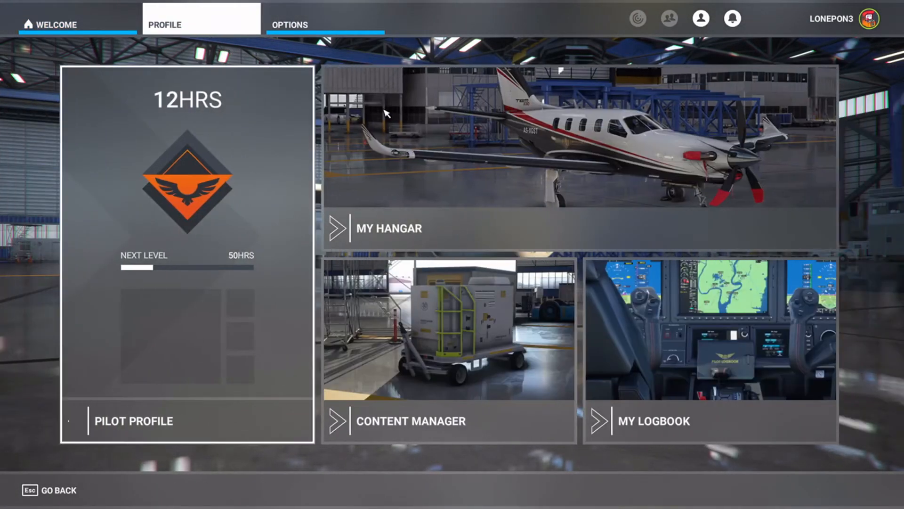
left_click(388, 228)
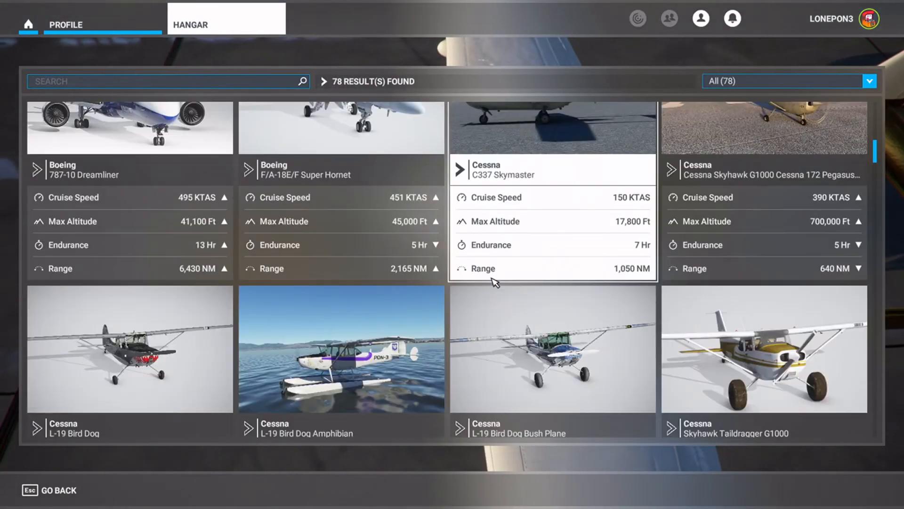
scroll("down", 3)
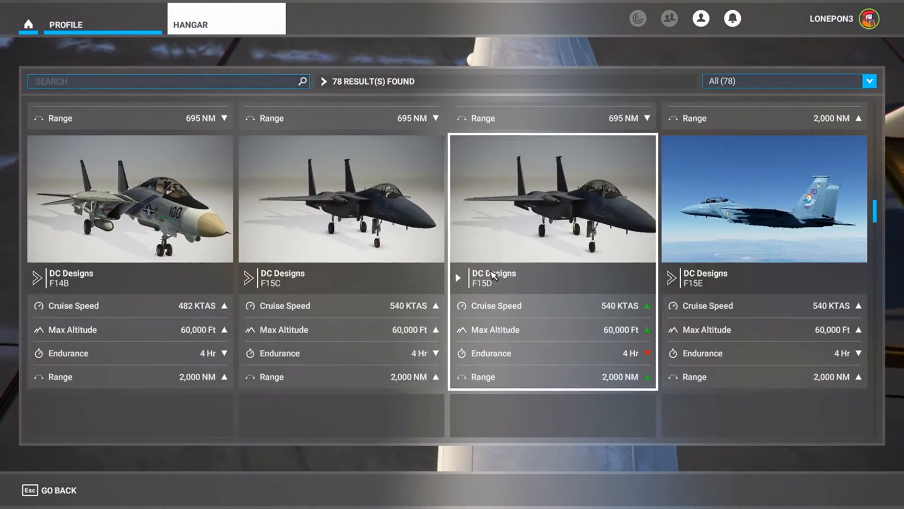
scroll("down", 3)
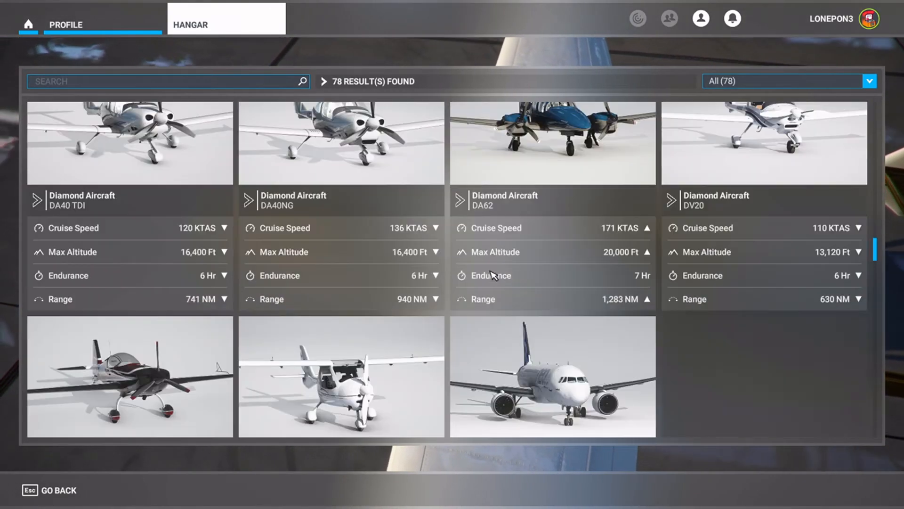
scroll("down", 3)
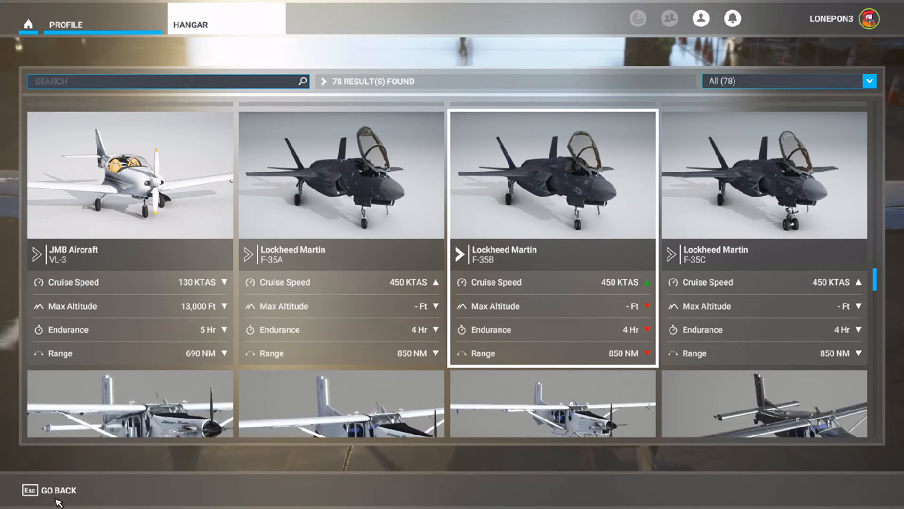
mouse_move(360, 386)
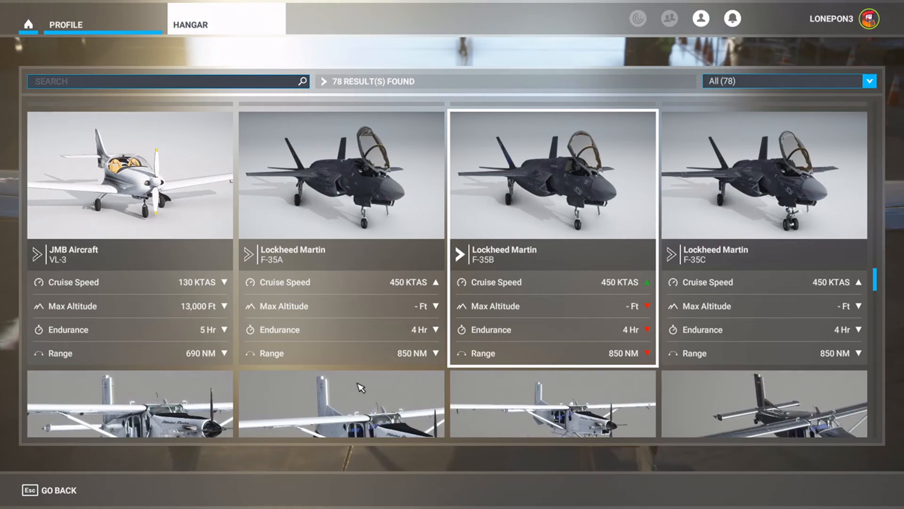
left_click(552, 173)
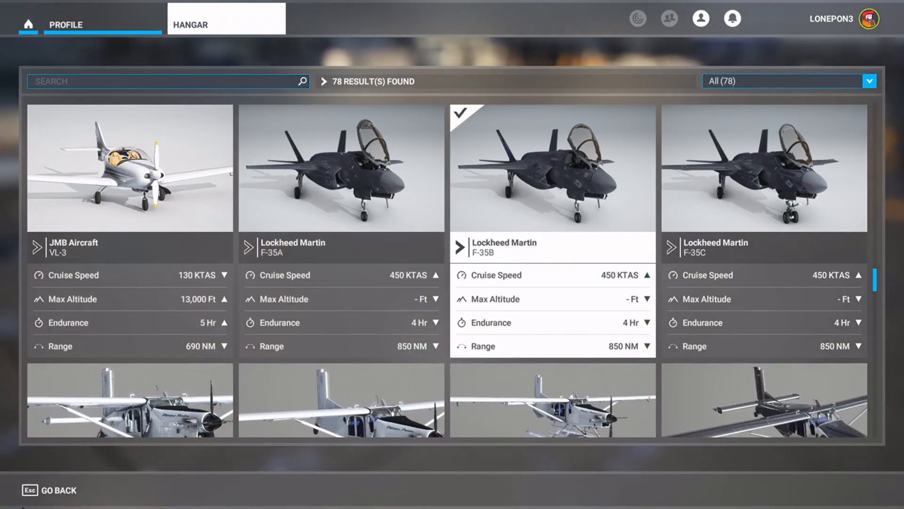
left_click(551, 168)
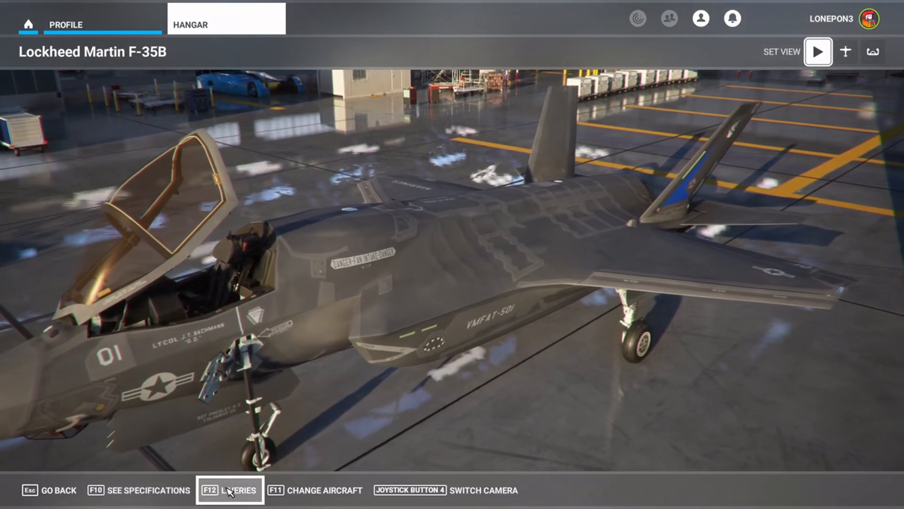
left_click(229, 490)
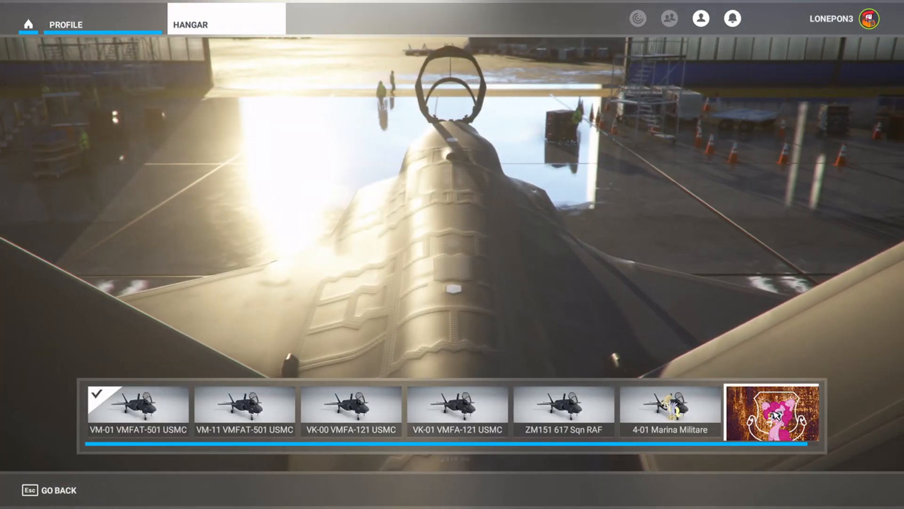